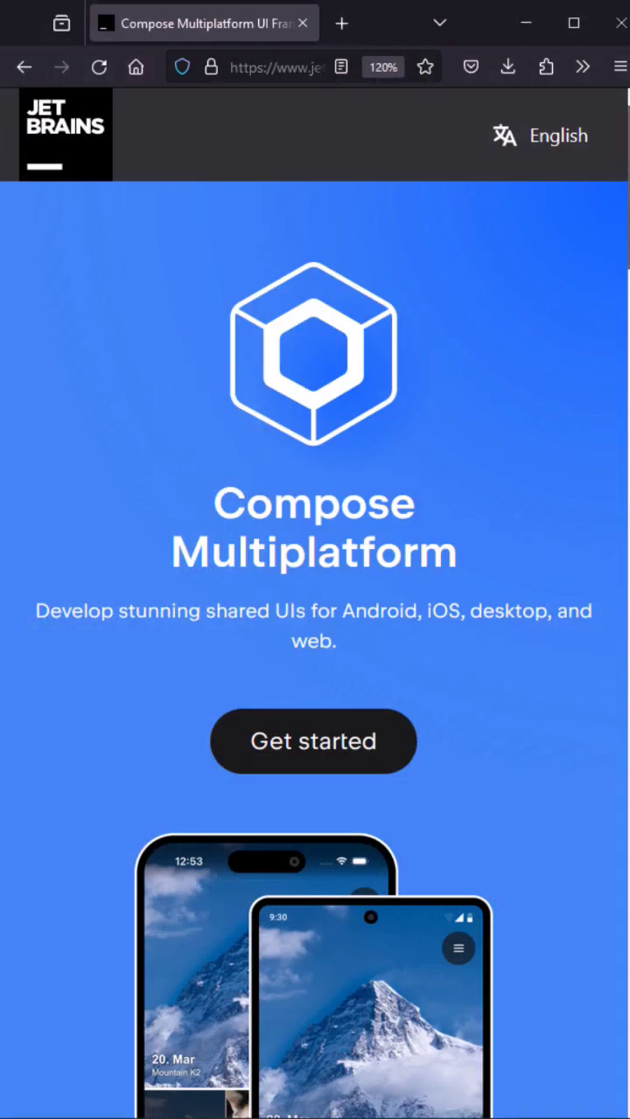
pyautogui.scroll(-3)
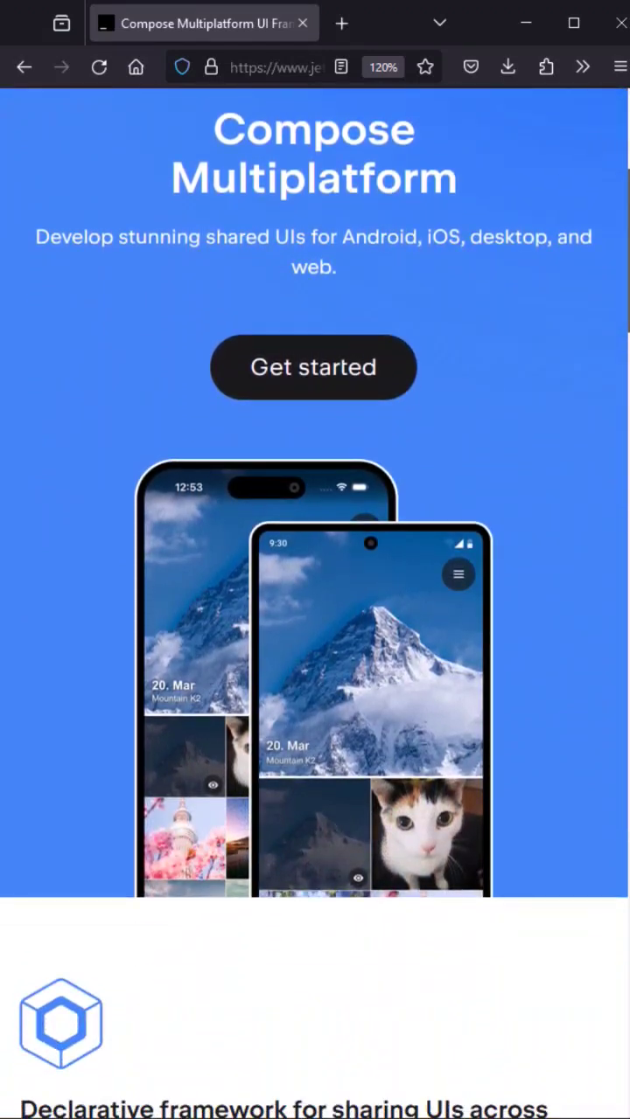
pyautogui.scroll(-3)
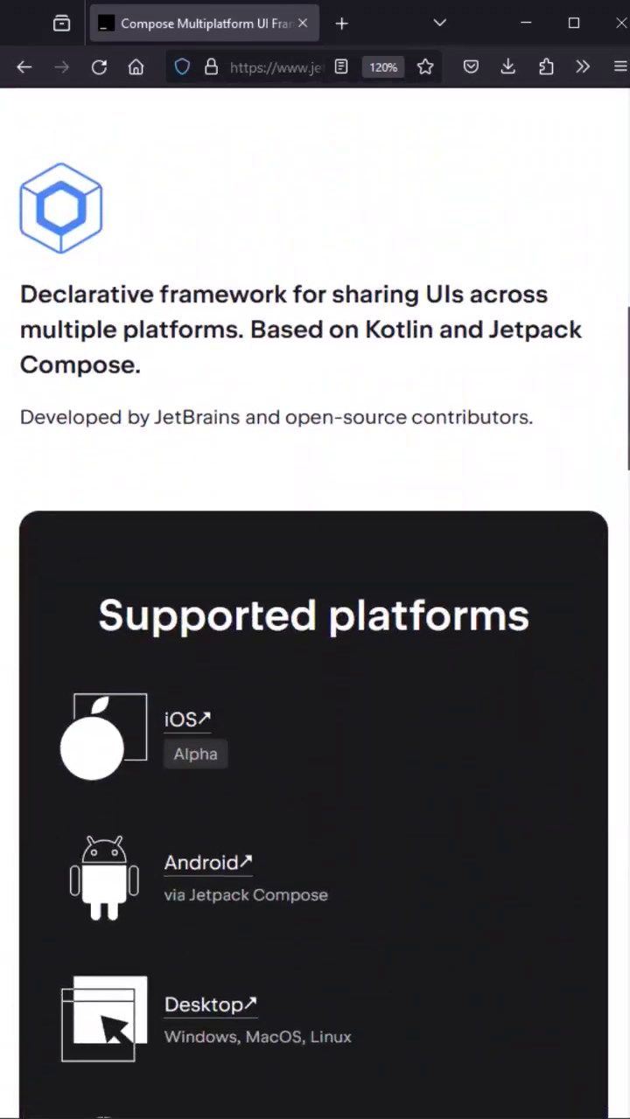
pyautogui.scroll(-3)
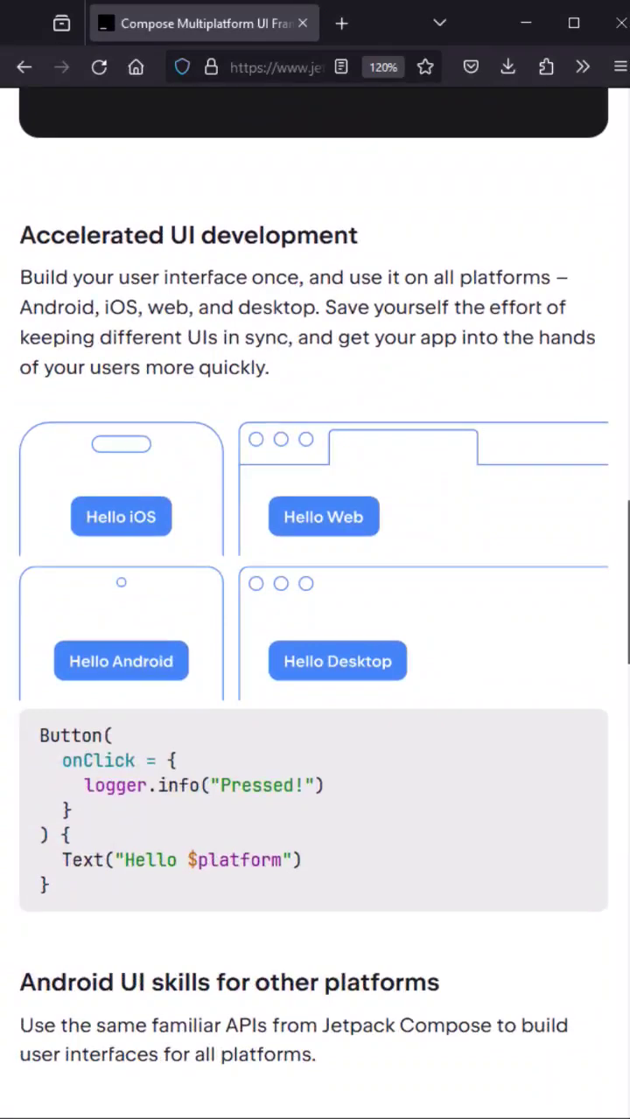
pyautogui.scroll(-3)
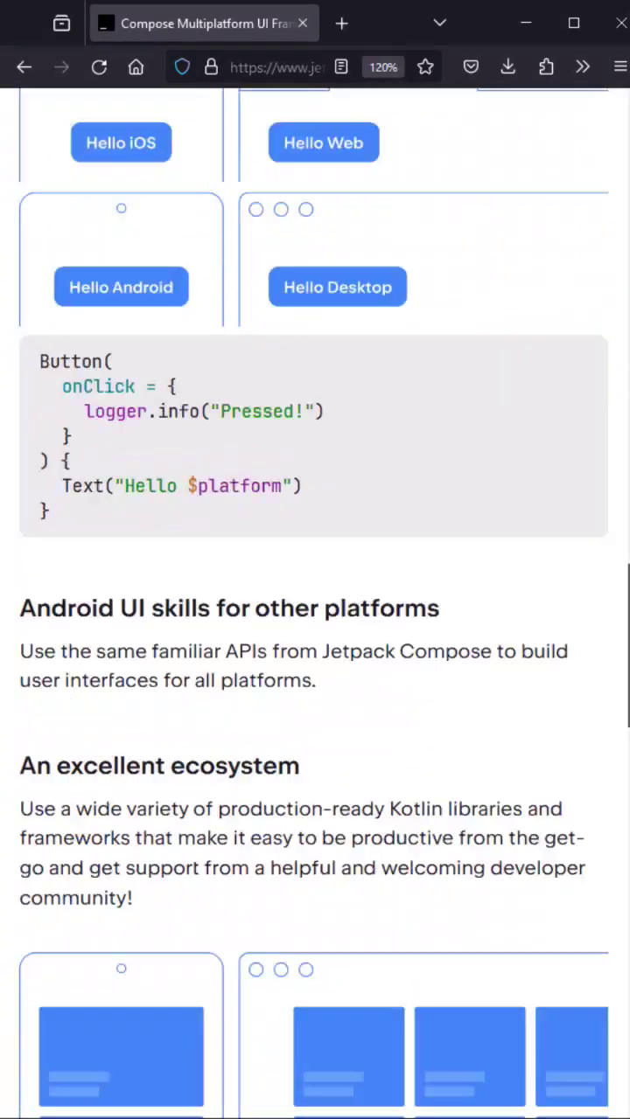
pyautogui.scroll(-3)
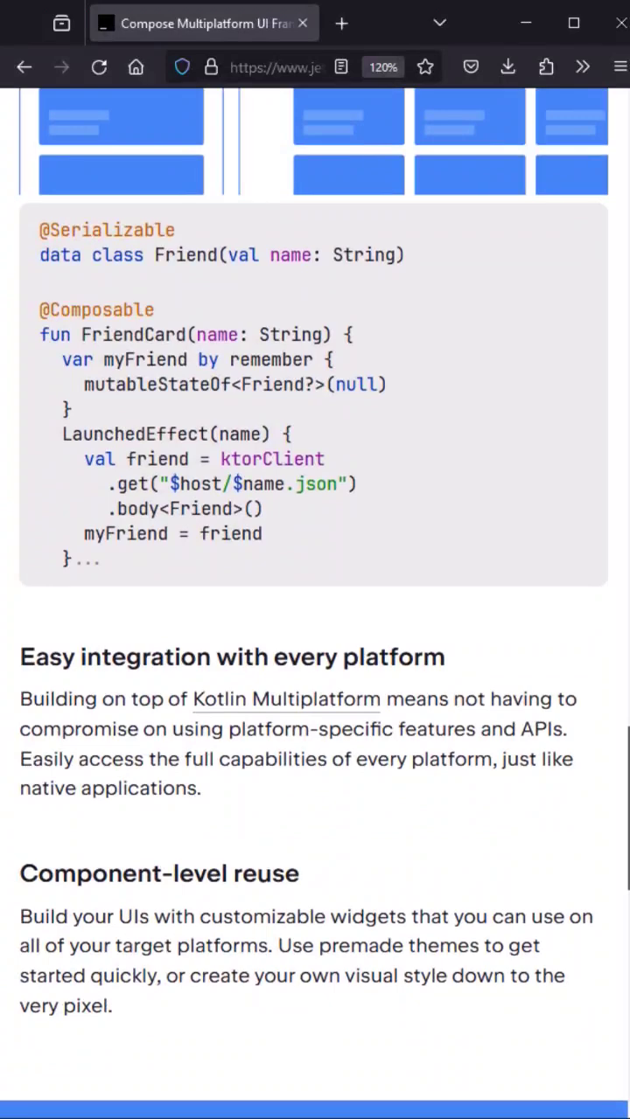
pyautogui.scroll(-3)
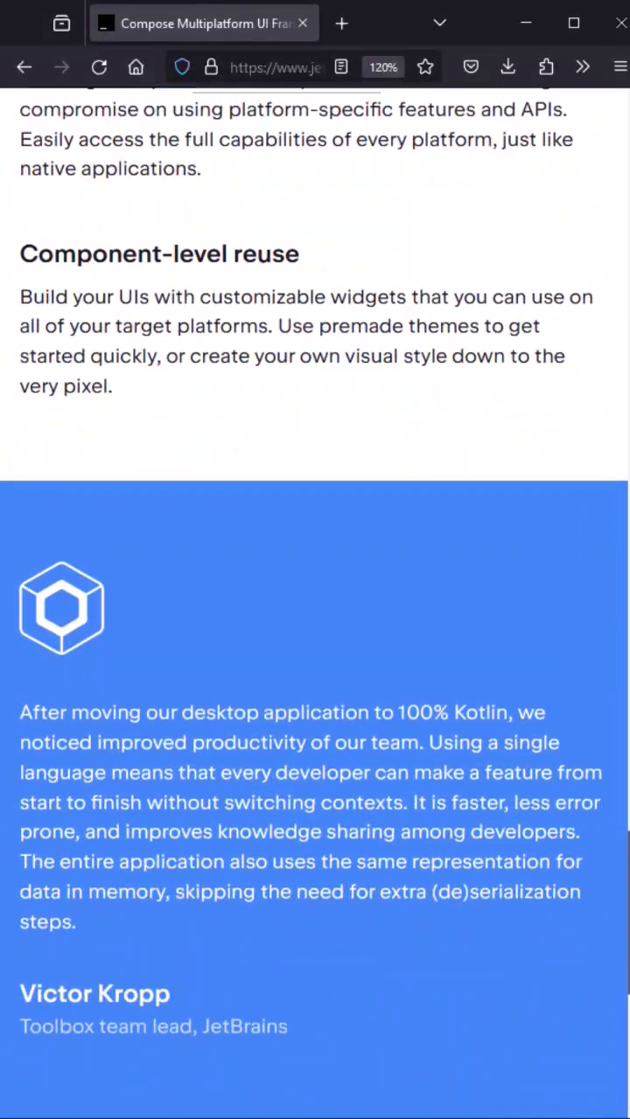
pyautogui.scroll(3)
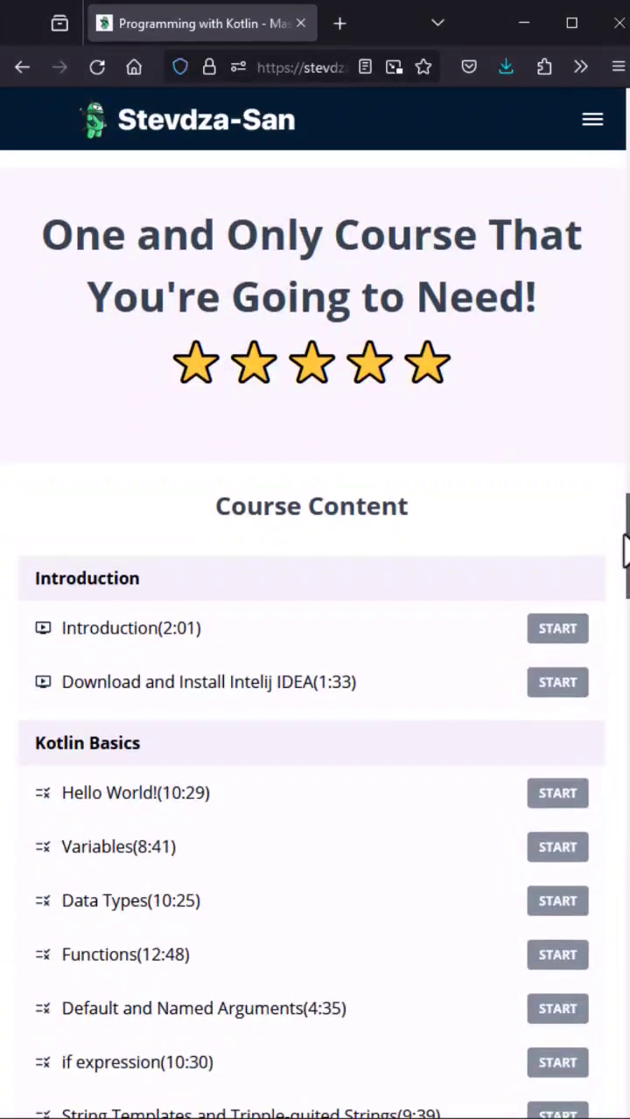
pyautogui.scroll(-3)
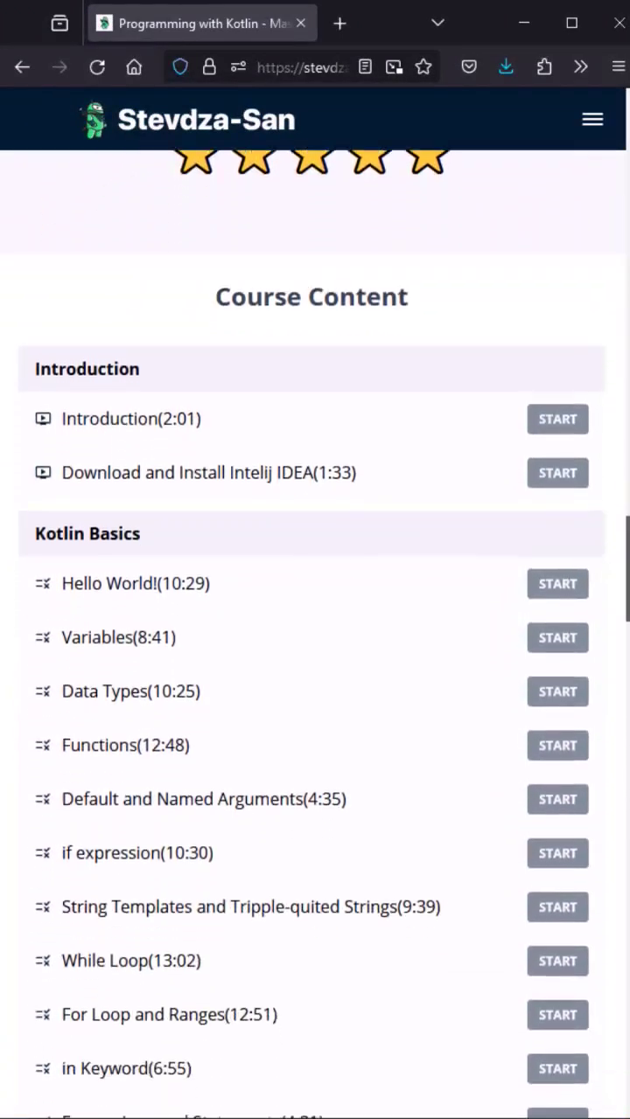
pyautogui.scroll(-3)
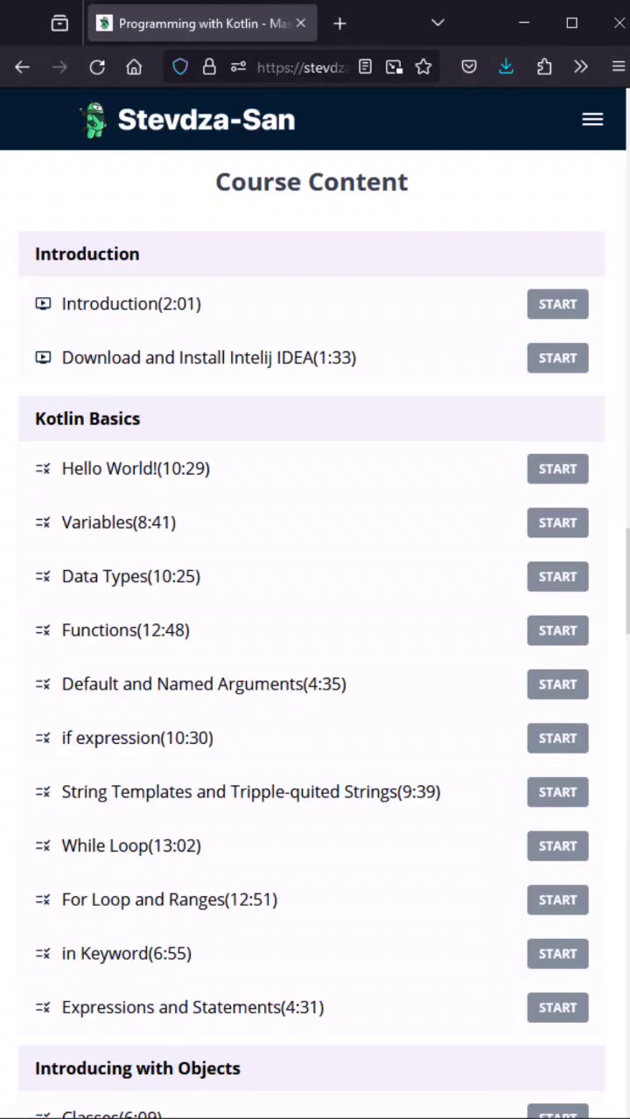
pyautogui.scroll(-3)
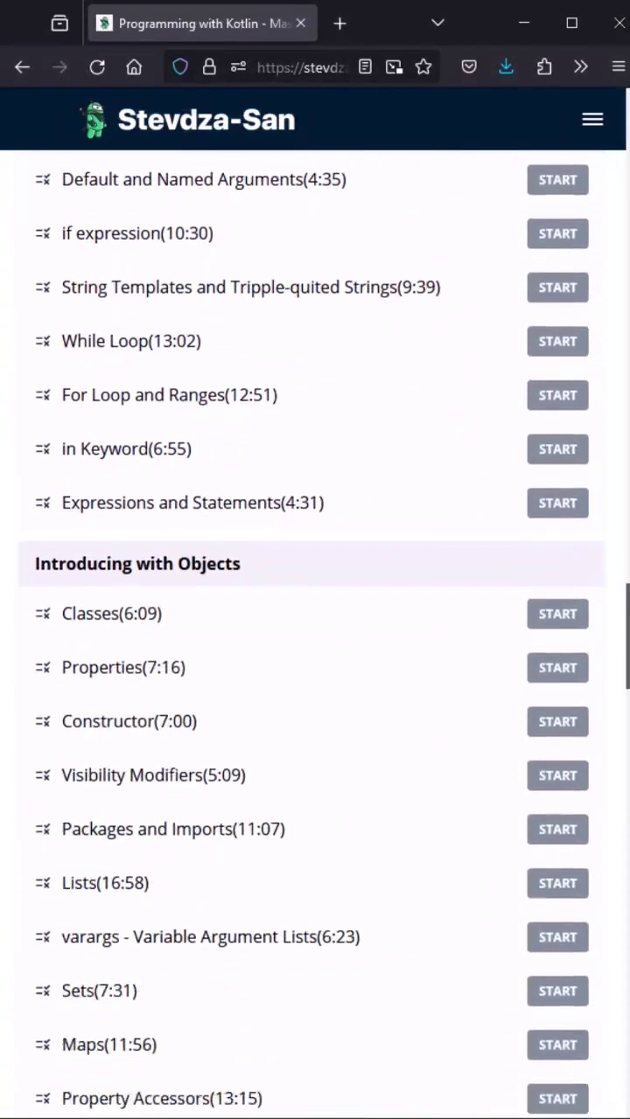
pyautogui.scroll(-3)
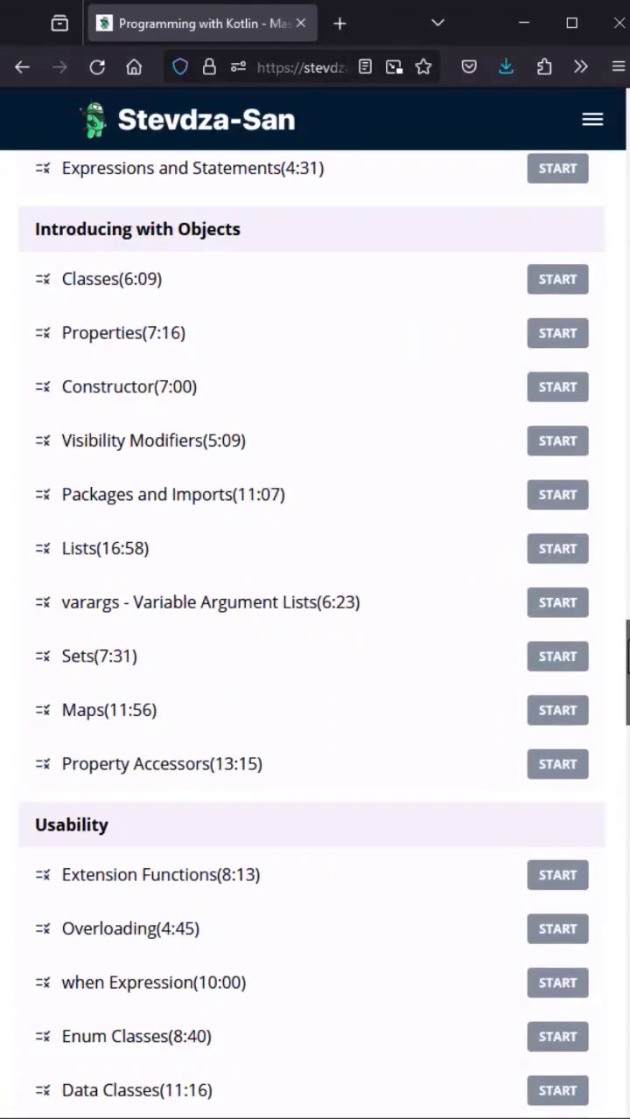
pyautogui.scroll(-3)
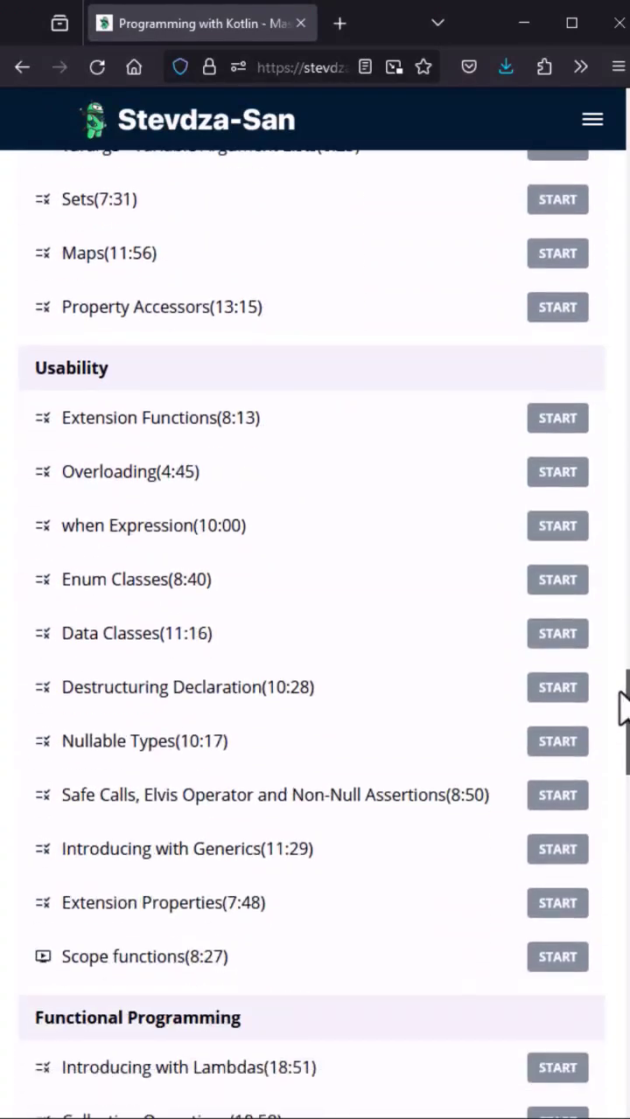
pyautogui.scroll(-3)
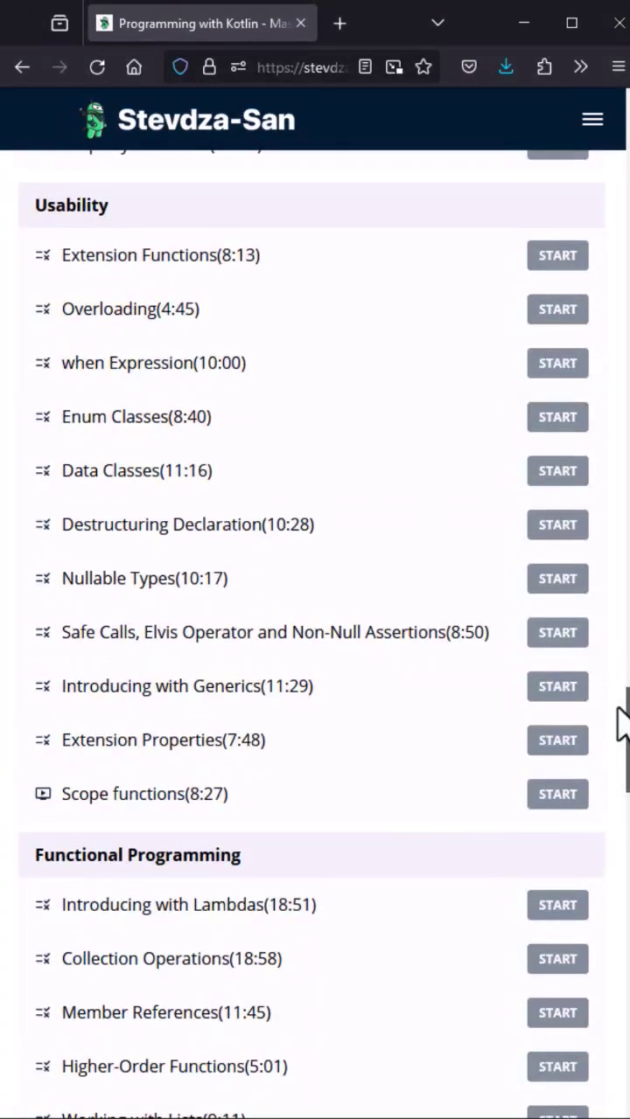